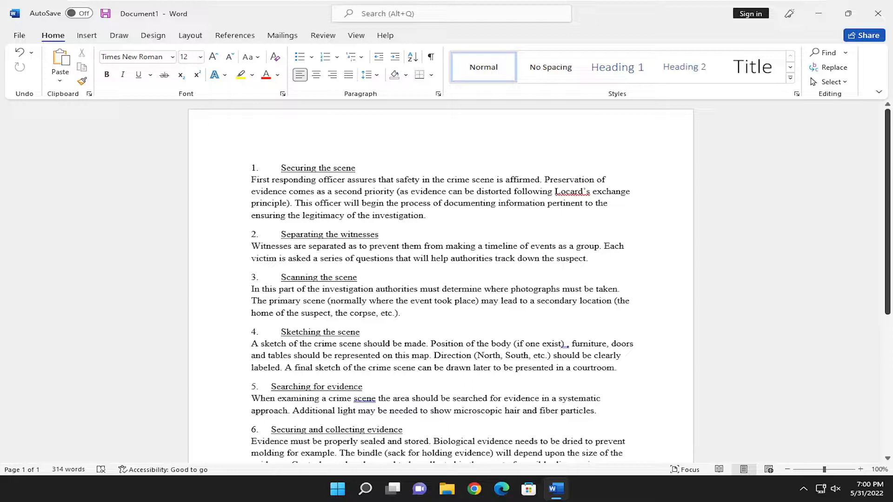
Show the Review ribbon with the change-tracking tools for the crime-scene document.
left_click(322, 35)
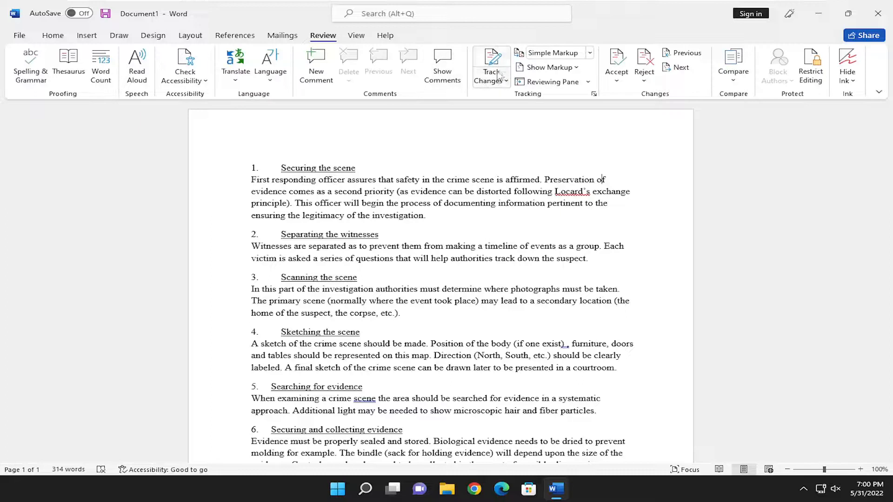
mouse_move(491, 65)
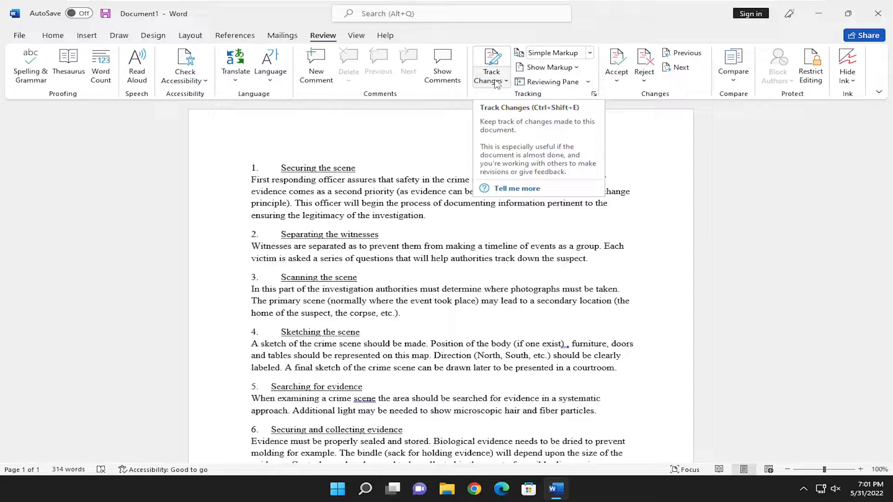
Turn on Track Changes and add "your document" after the Separating the witnesses heading as a tracked edit.
left_click(504, 82)
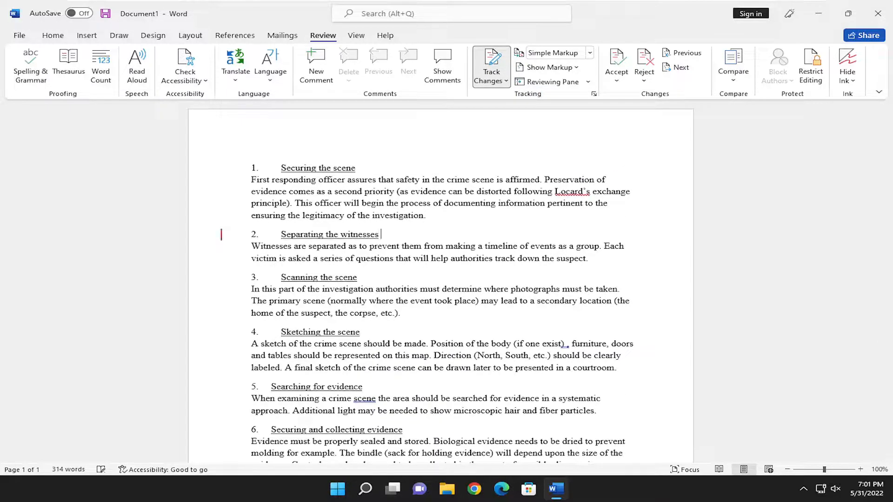
type("your document")
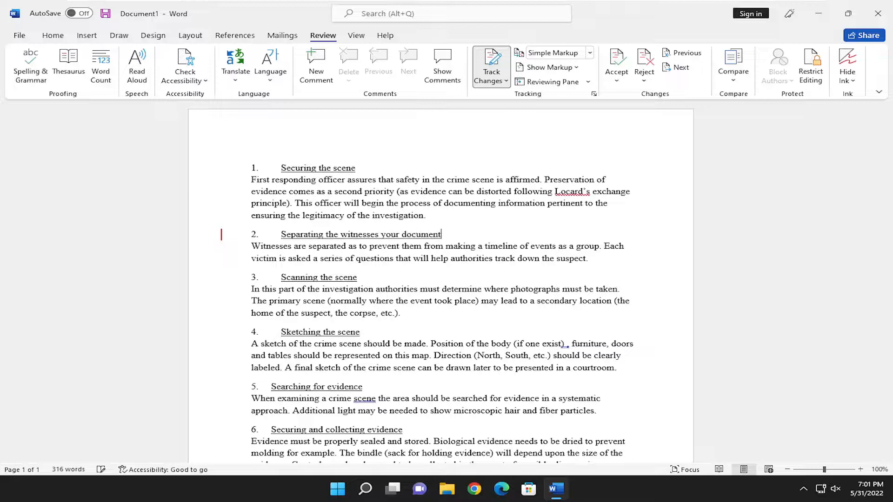
left_click(503, 84)
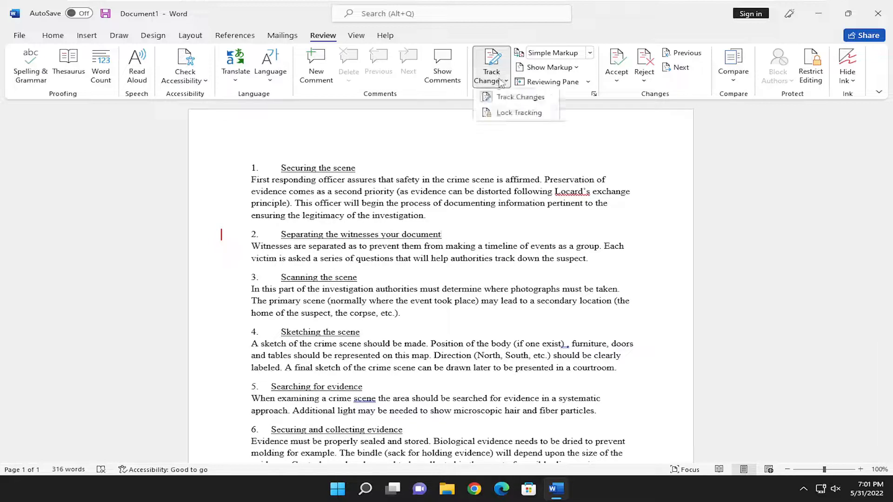